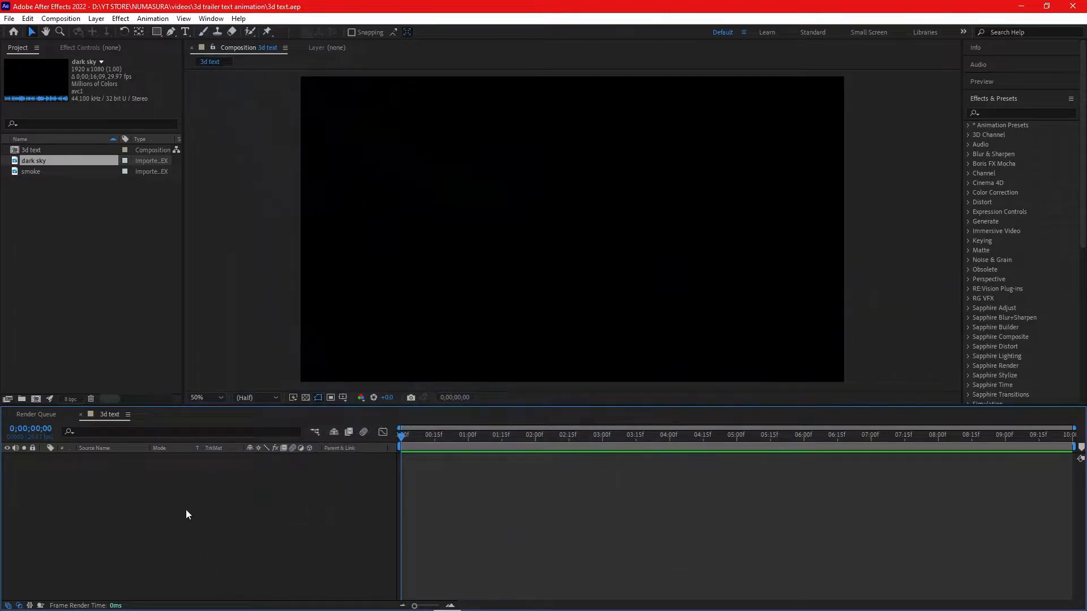
{"action": "mouse_move", "coordinate": [346, 249]}
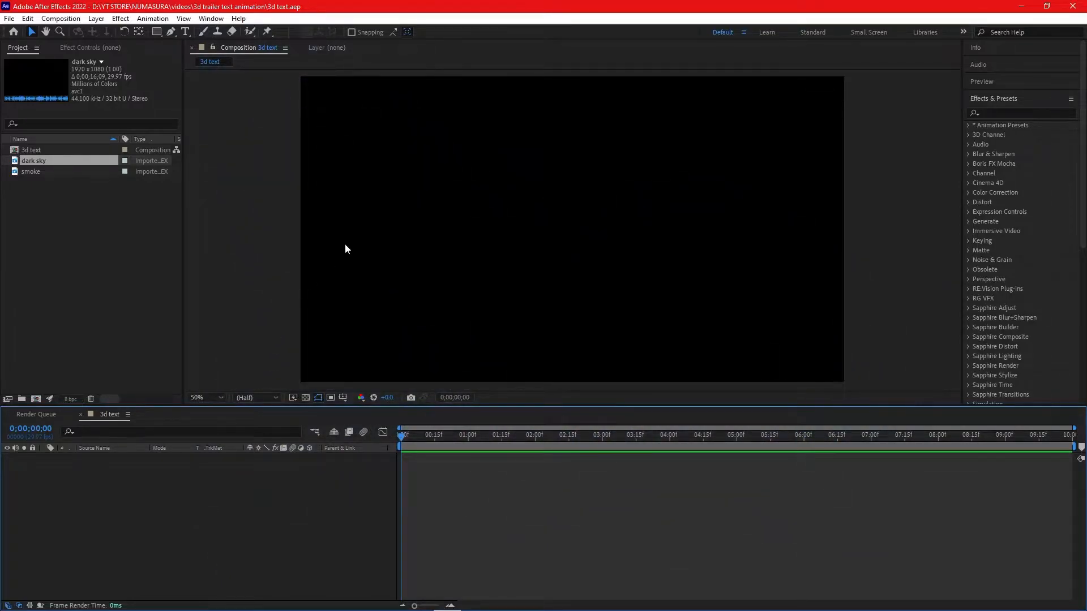
- Type NUMASURA as a new text layer and change its font
{"action": "left_click", "coordinate": [185, 32]}
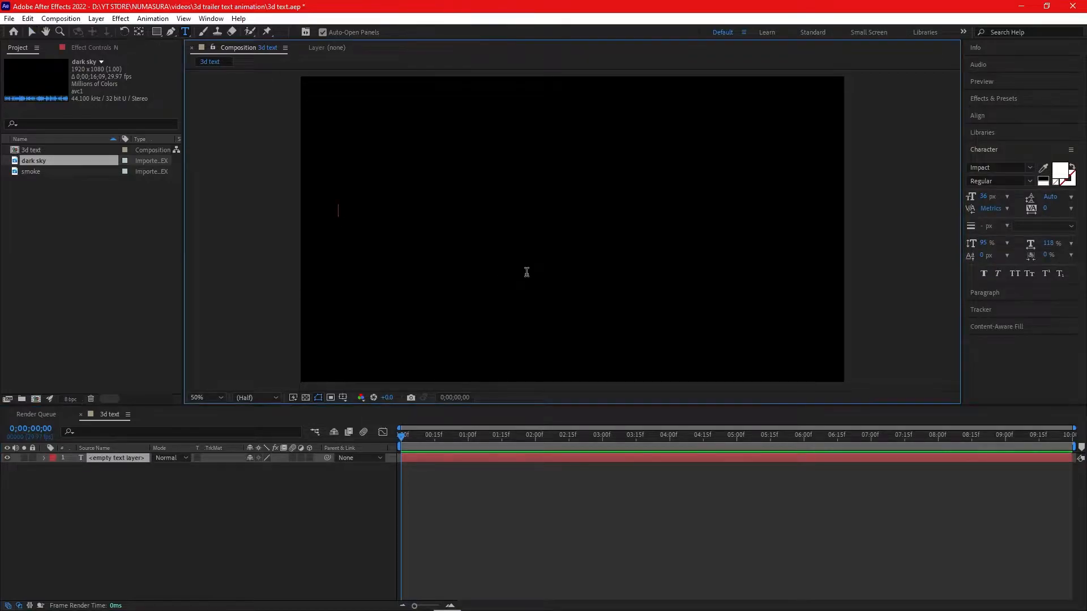
{"action": "type", "text": "NUMASURA"}
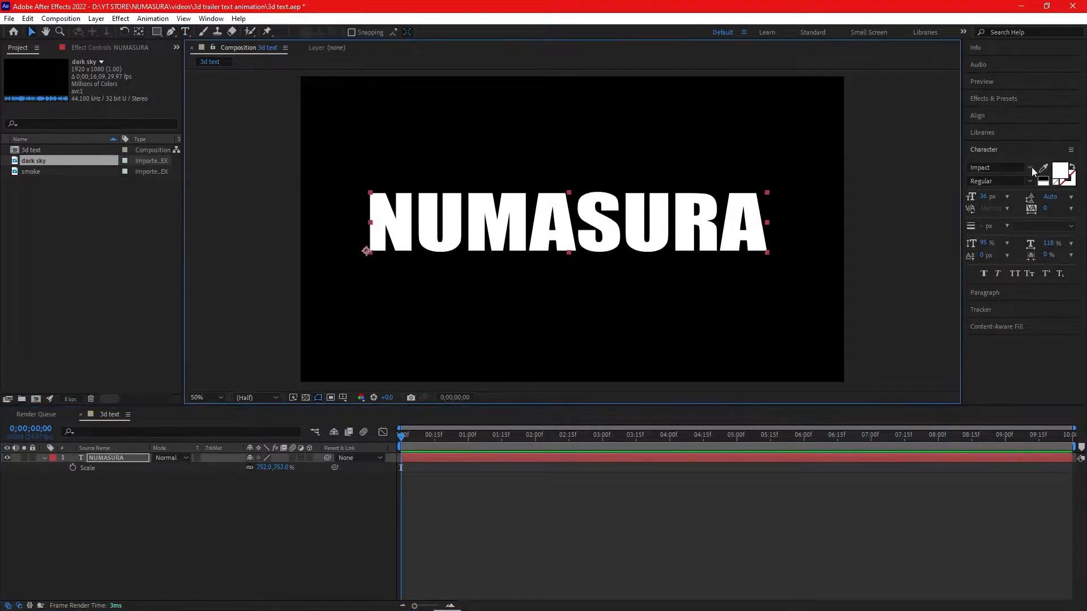
{"action": "left_click", "coordinate": [1031, 167]}
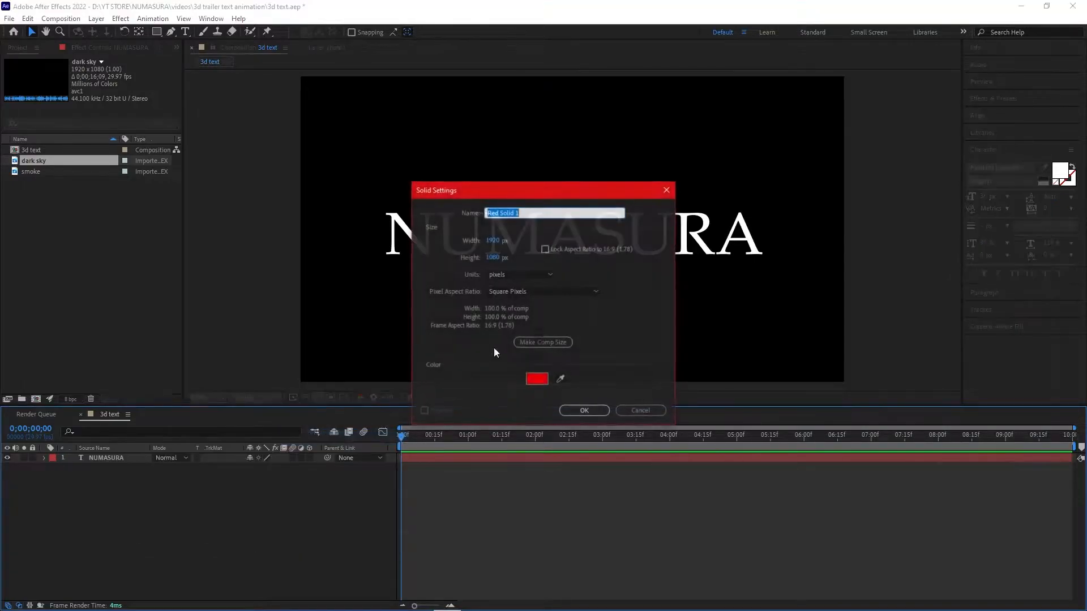
- Create a black solid named e3d and select its layer
{"action": "type", "text": "e3d"}
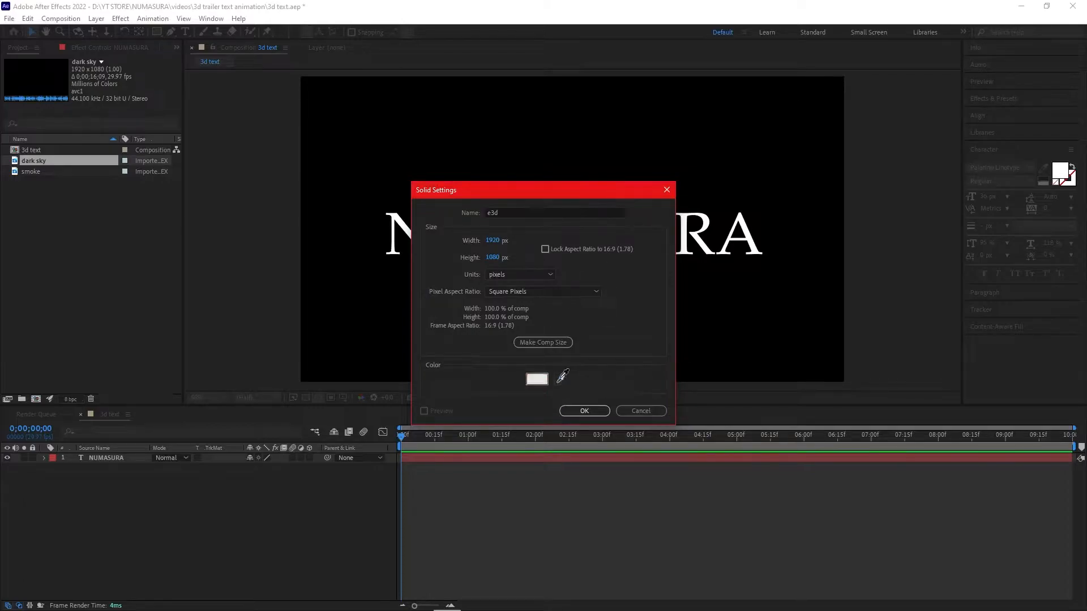
{"action": "left_click", "coordinate": [537, 379]}
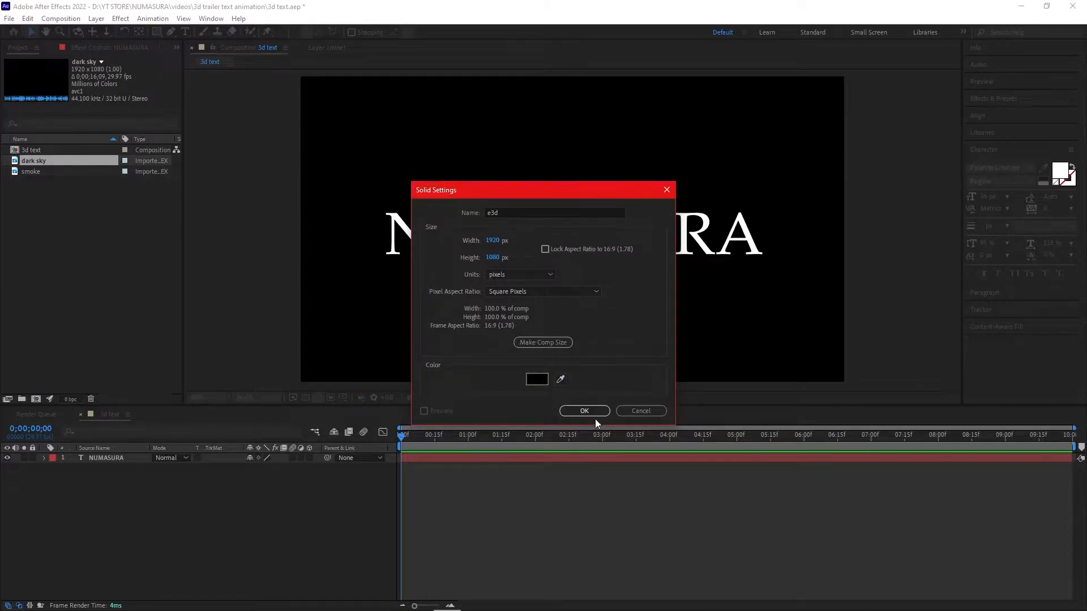
{"action": "left_click", "coordinate": [583, 410]}
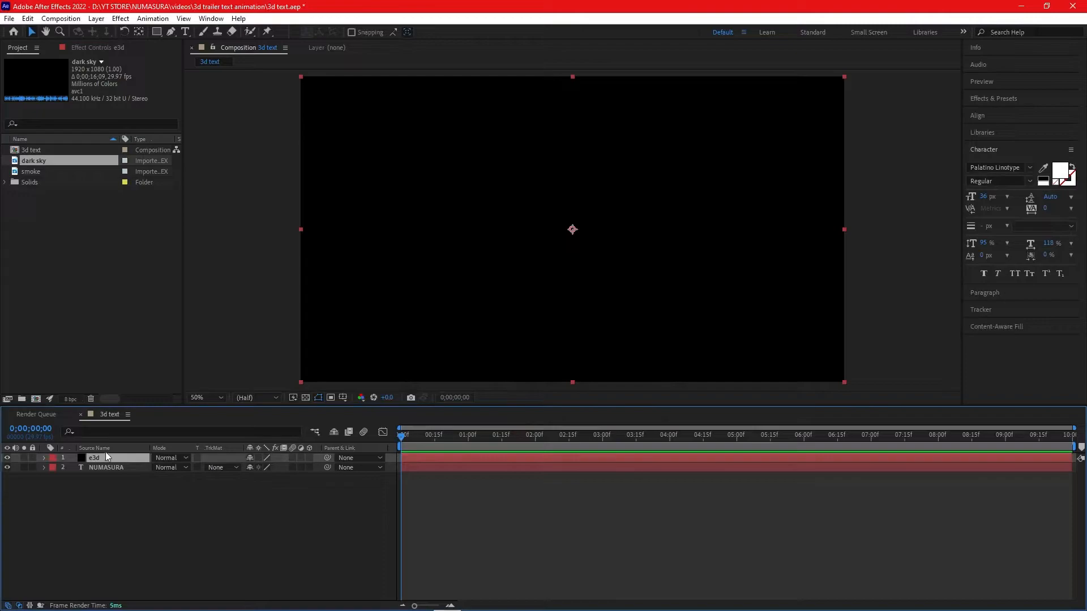
{"action": "left_click", "coordinate": [120, 19]}
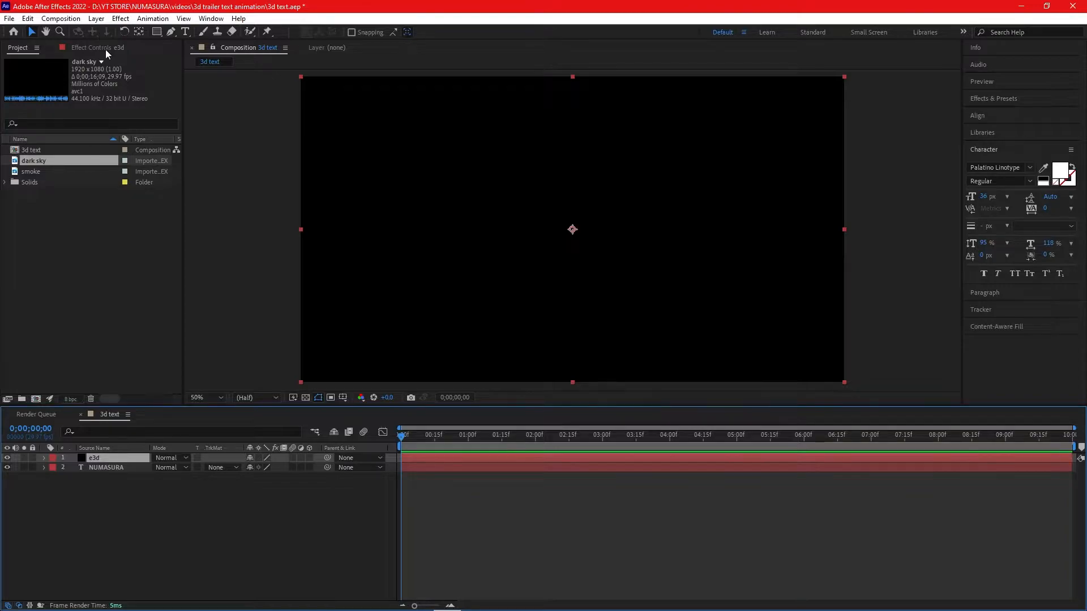
{"action": "mouse_move", "coordinate": [39, 93]}
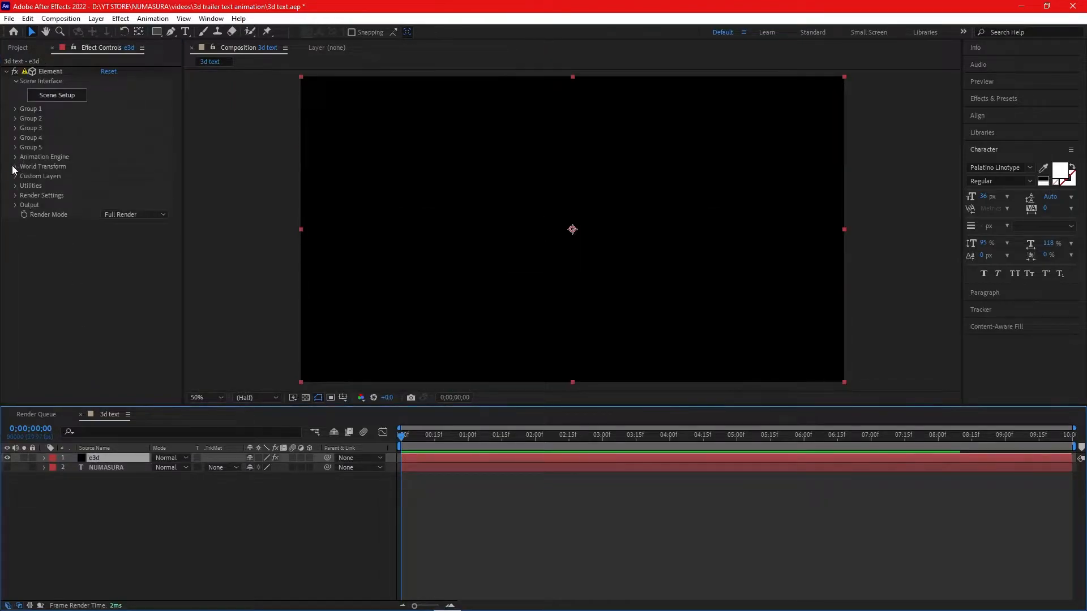
- Set the NUMASURA text as Element's Custom Text Path Layer 1, then enter Scene Setup
{"action": "left_click", "coordinate": [16, 175]}
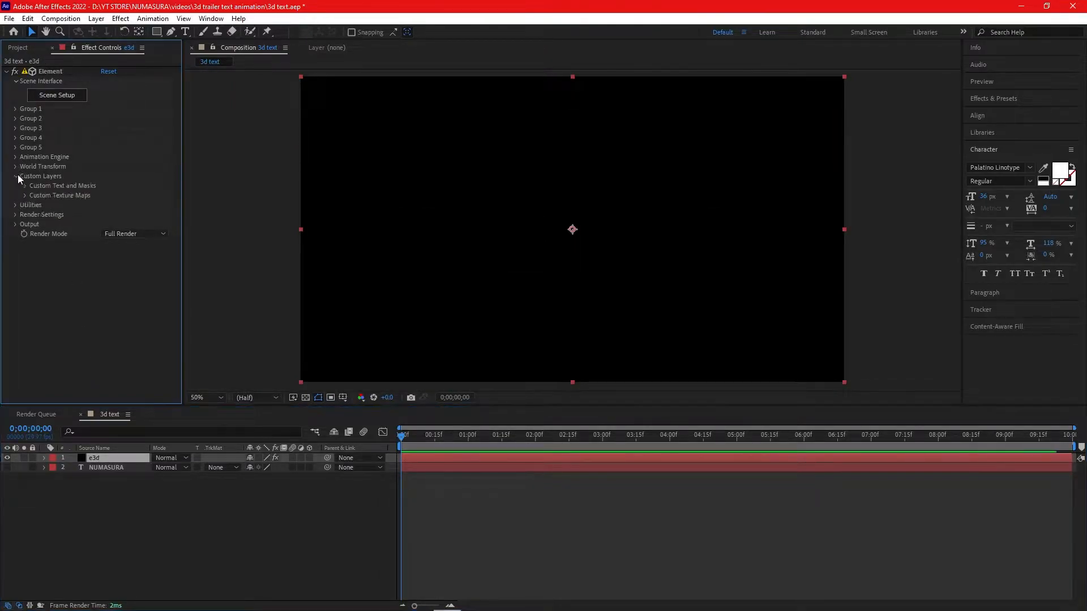
{"action": "left_click", "coordinate": [16, 186]}
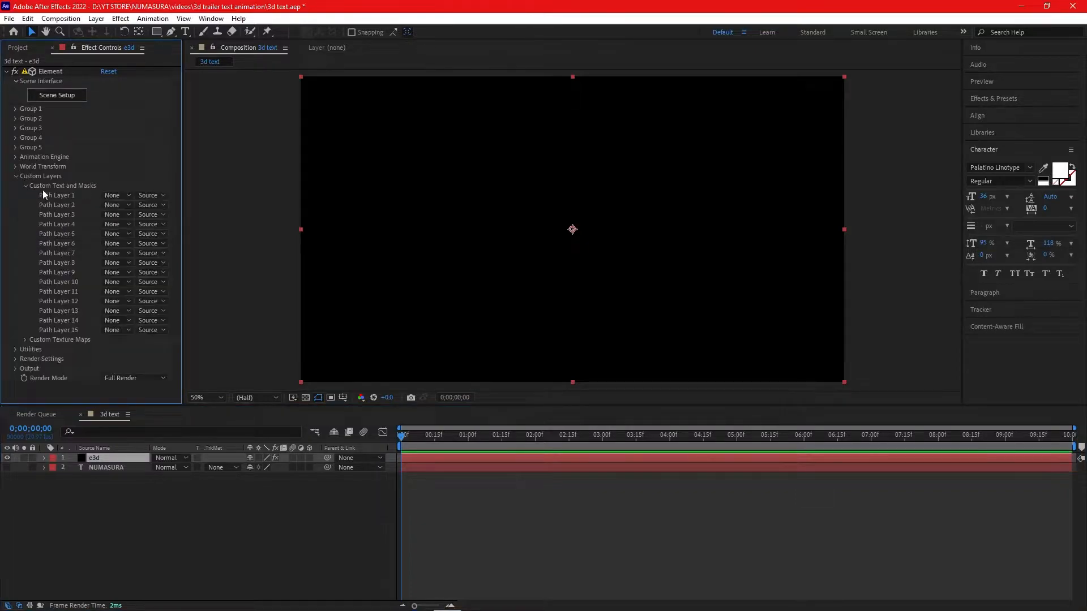
{"action": "left_click", "coordinate": [112, 195]}
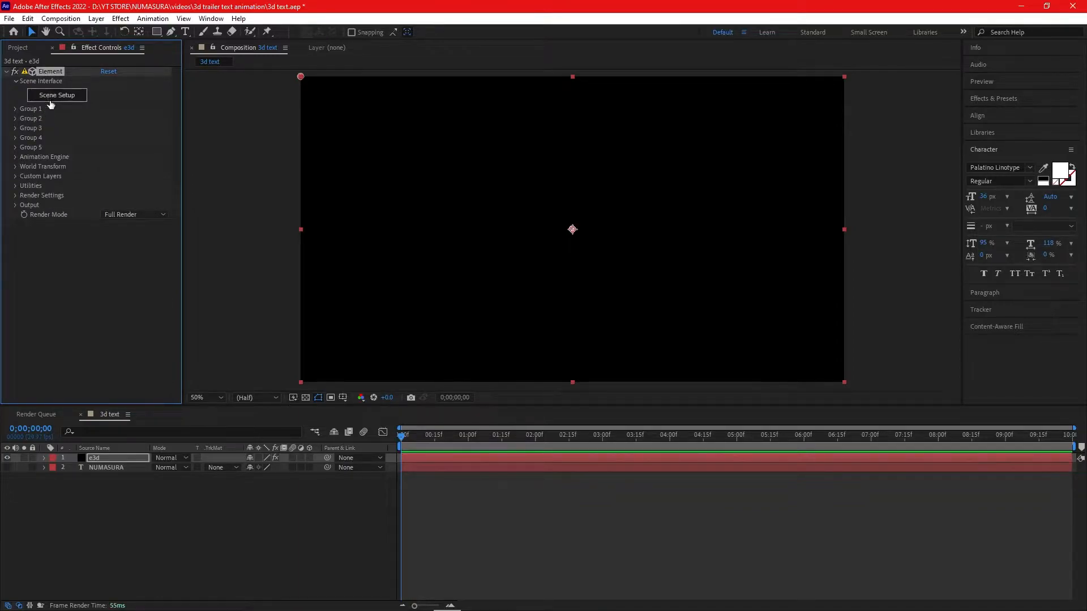
{"action": "left_click", "coordinate": [57, 96]}
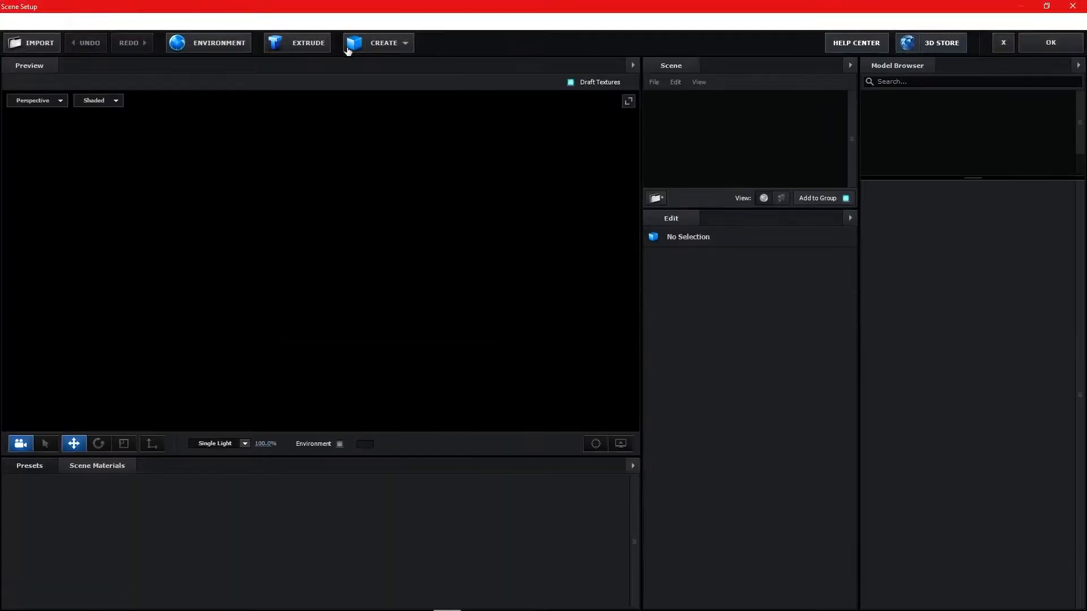
- Extrude the NUMASURA text and scale its depth to about 413% on Z
{"action": "left_click", "coordinate": [383, 42]}
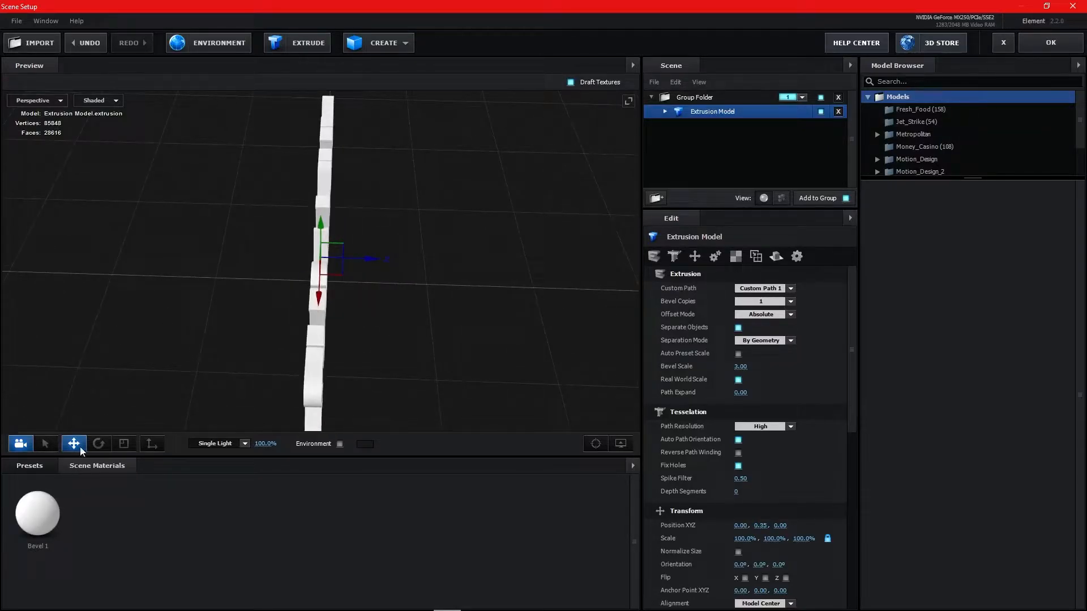
{"action": "left_click", "coordinate": [123, 444]}
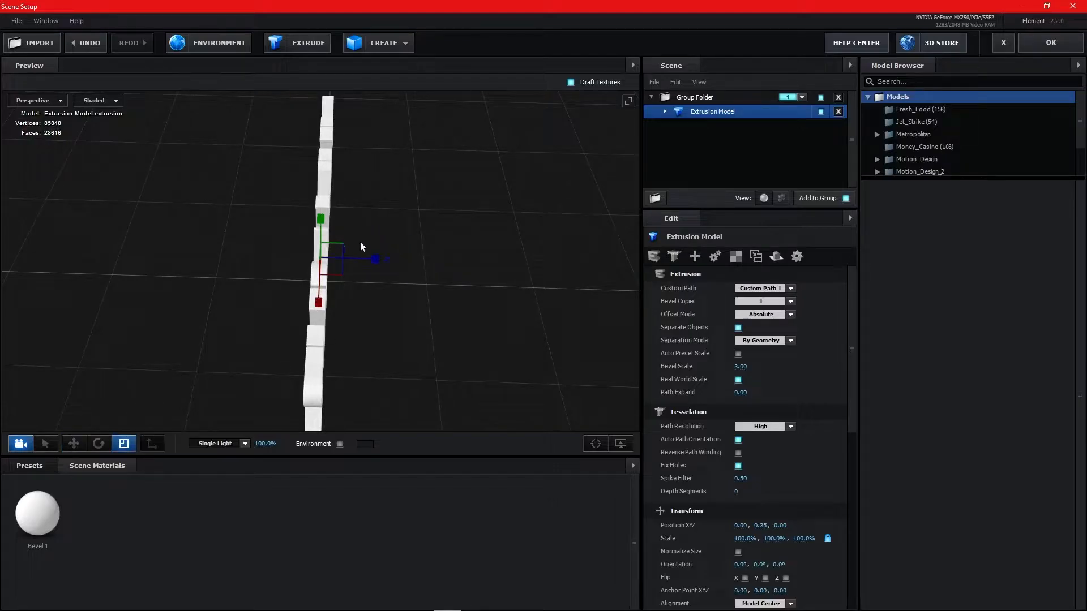
{"action": "left_click_drag", "start_coordinate": [374, 259], "coordinate": [392, 259]}
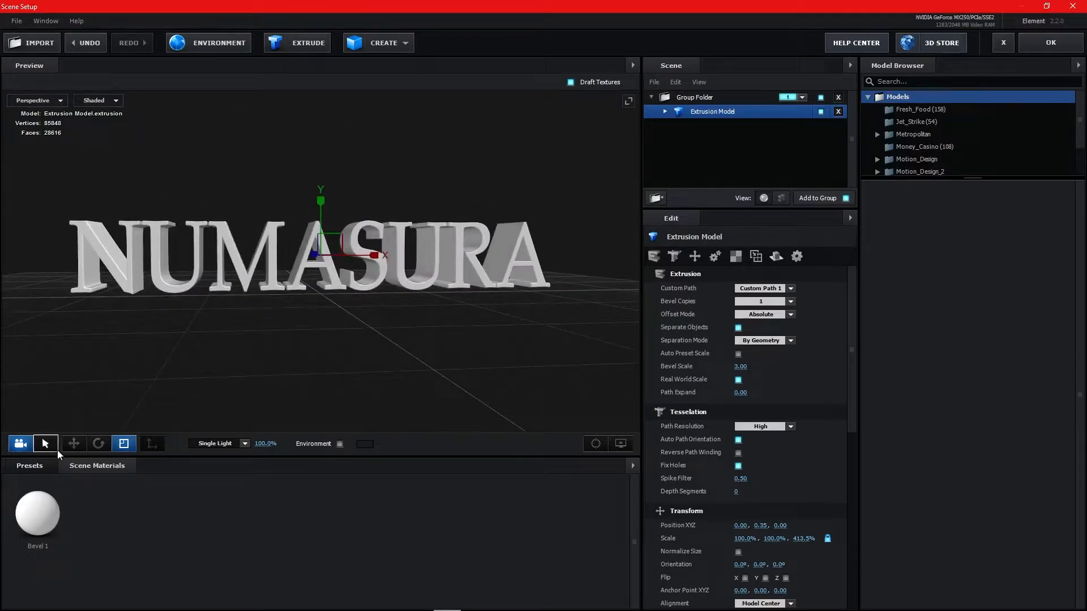
{"action": "left_click", "coordinate": [42, 505]}
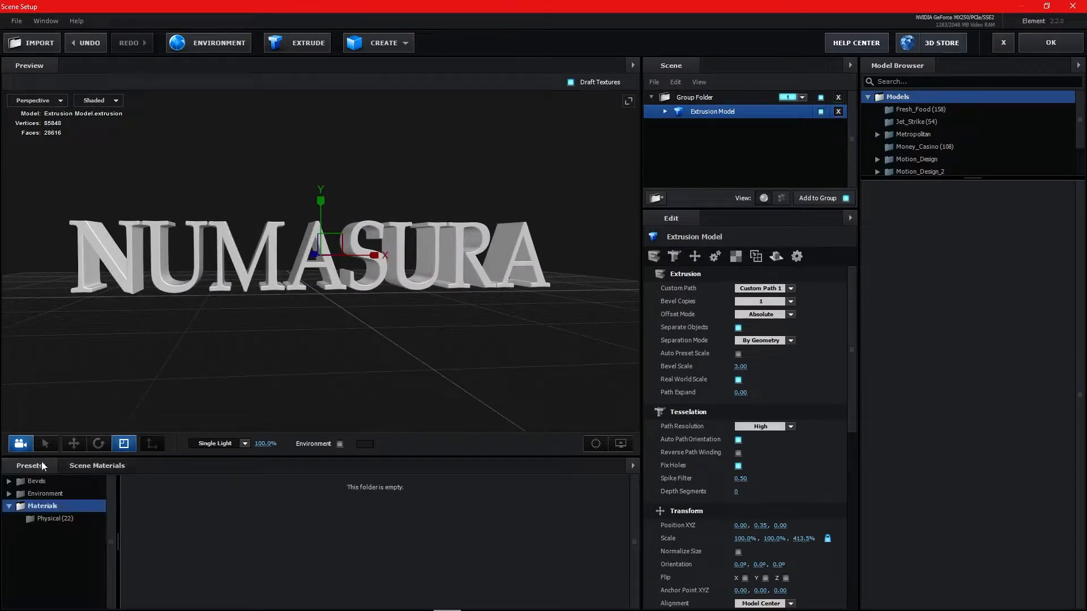
- Browse the physical material, Basic_2K environment map, and bevel presets
{"action": "left_click", "coordinate": [52, 519]}
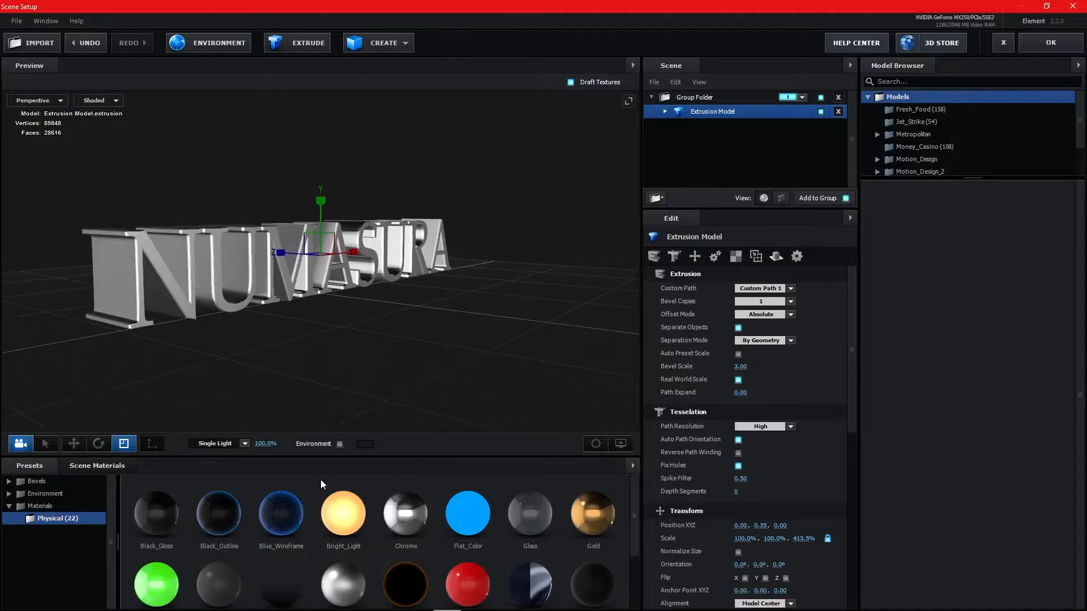
{"action": "left_click", "coordinate": [46, 493]}
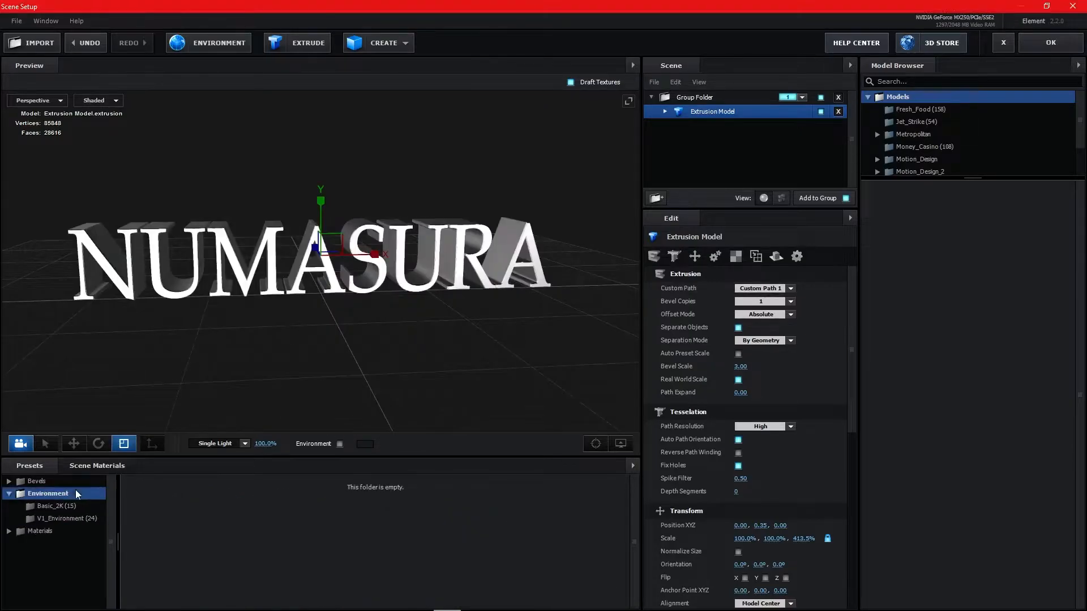
{"action": "left_click", "coordinate": [57, 506]}
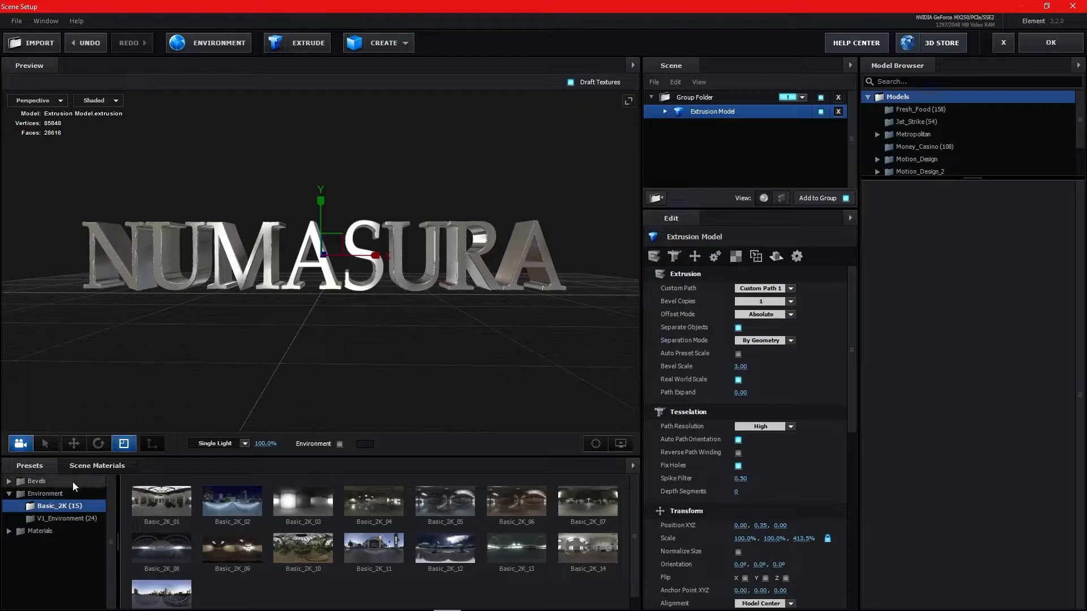
{"action": "left_click", "coordinate": [37, 481]}
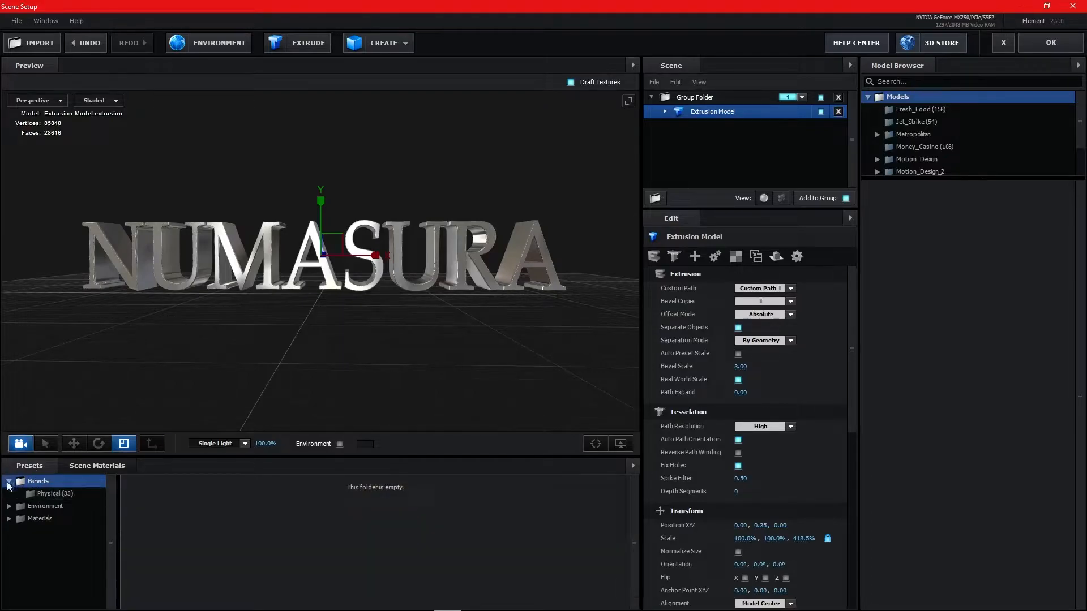
{"action": "left_click", "coordinate": [53, 493]}
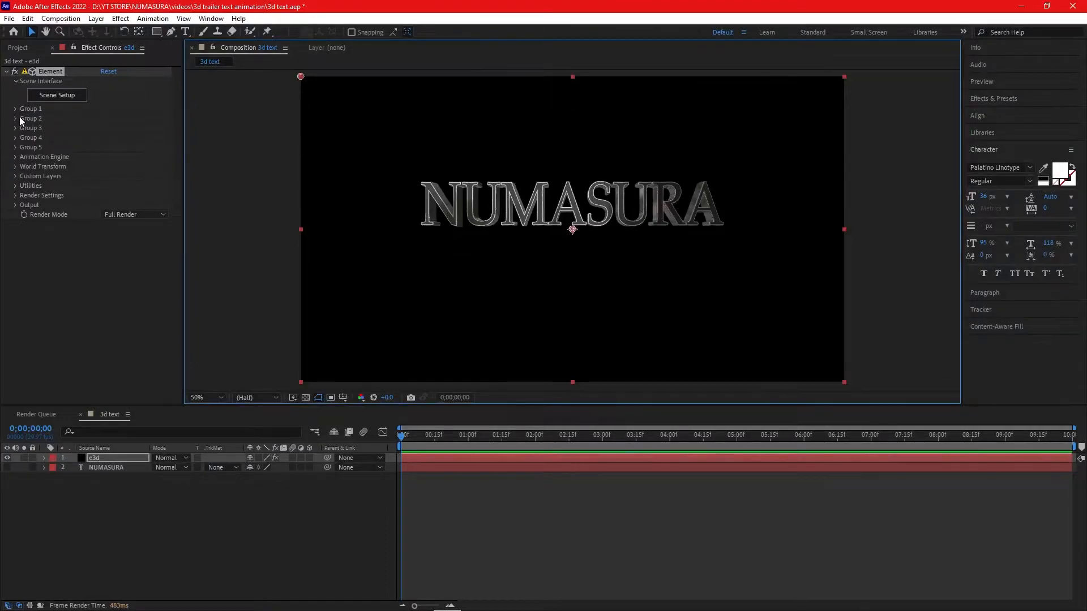
- Adjust Group 1's Particle Look: bigger particles, Multi-Object, Rotation Random Multi 150° keyframed
{"action": "left_click", "coordinate": [15, 108]}
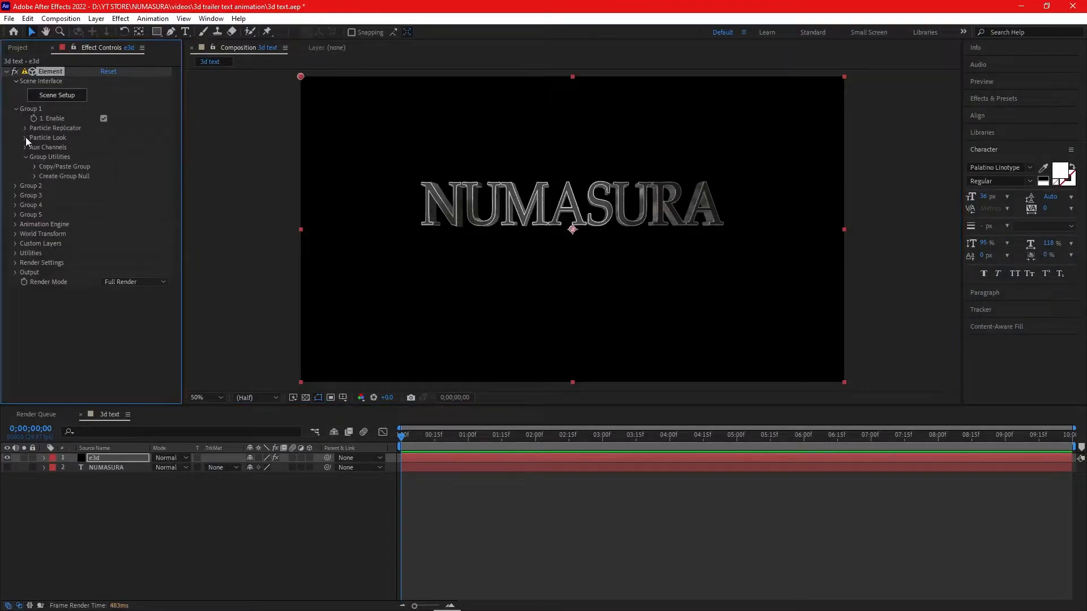
{"action": "left_click", "coordinate": [29, 137]}
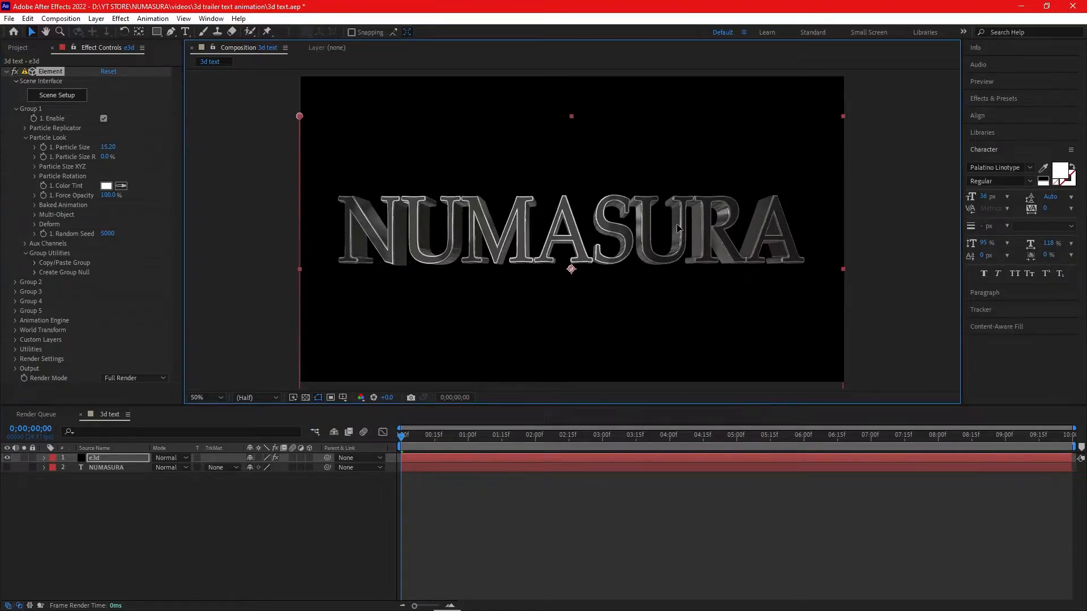
{"action": "left_click", "coordinate": [25, 137]}
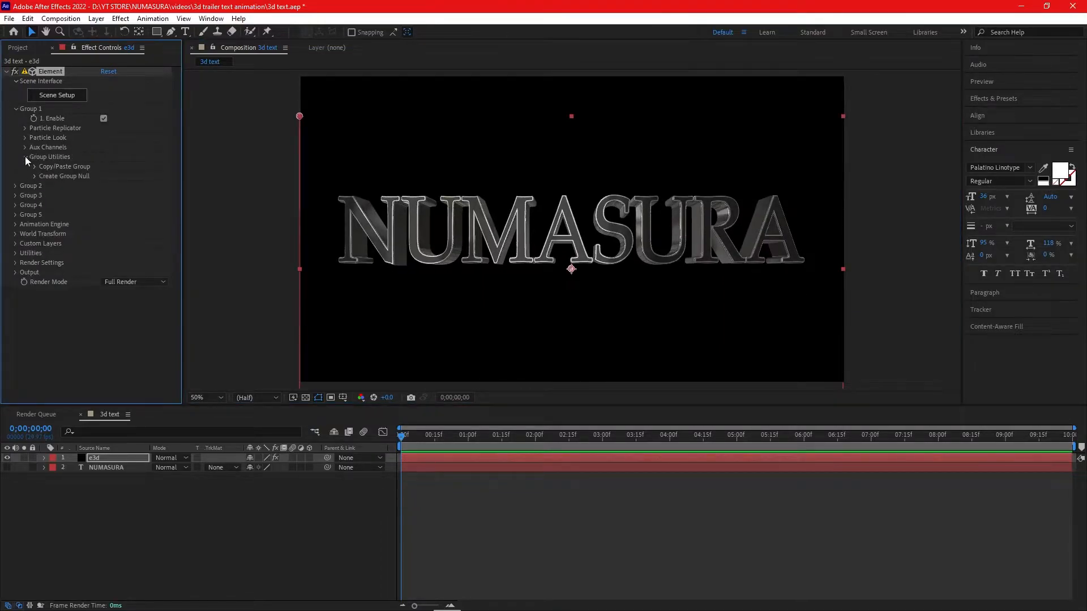
{"action": "left_click", "coordinate": [24, 137]}
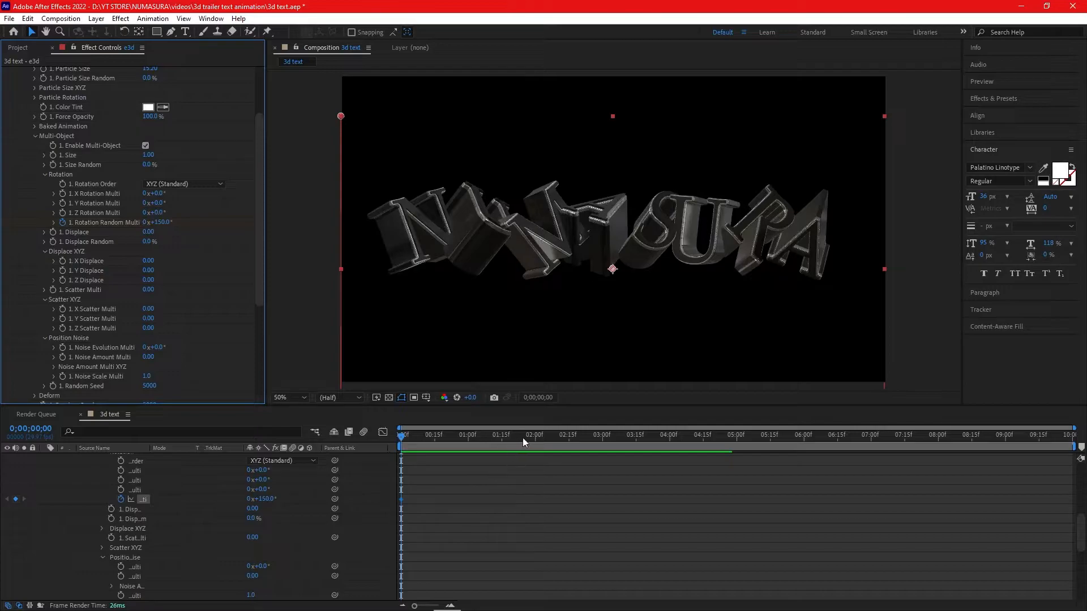
- Keyframe X Displace at 1.60 at 0s, dropping near zero by 5s
{"action": "left_click", "coordinate": [763, 435]}
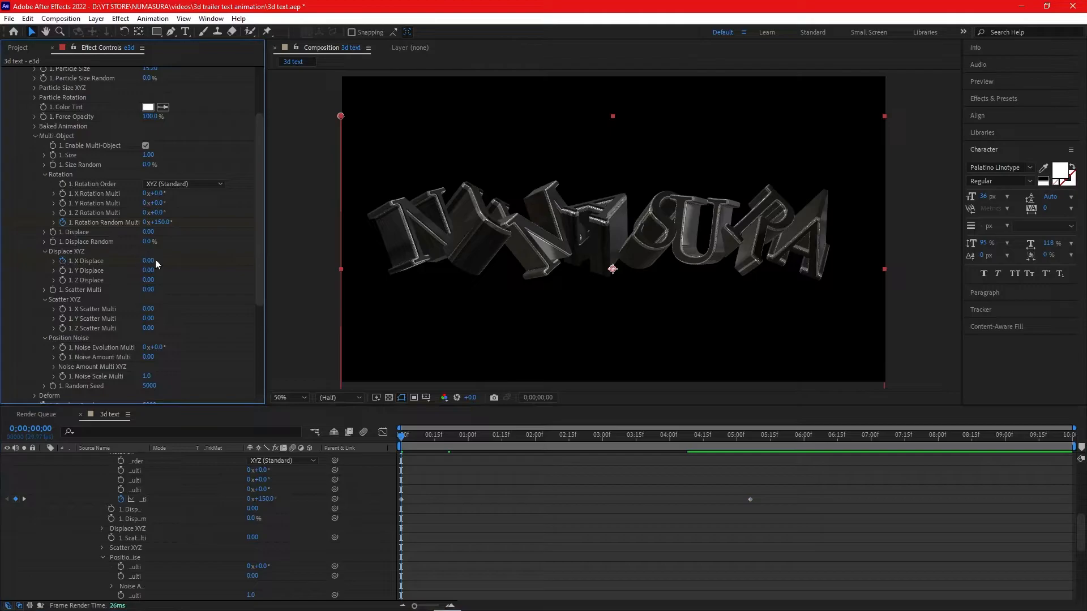
{"action": "left_click_drag", "start_coordinate": [148, 260], "coordinate": [163, 259]}
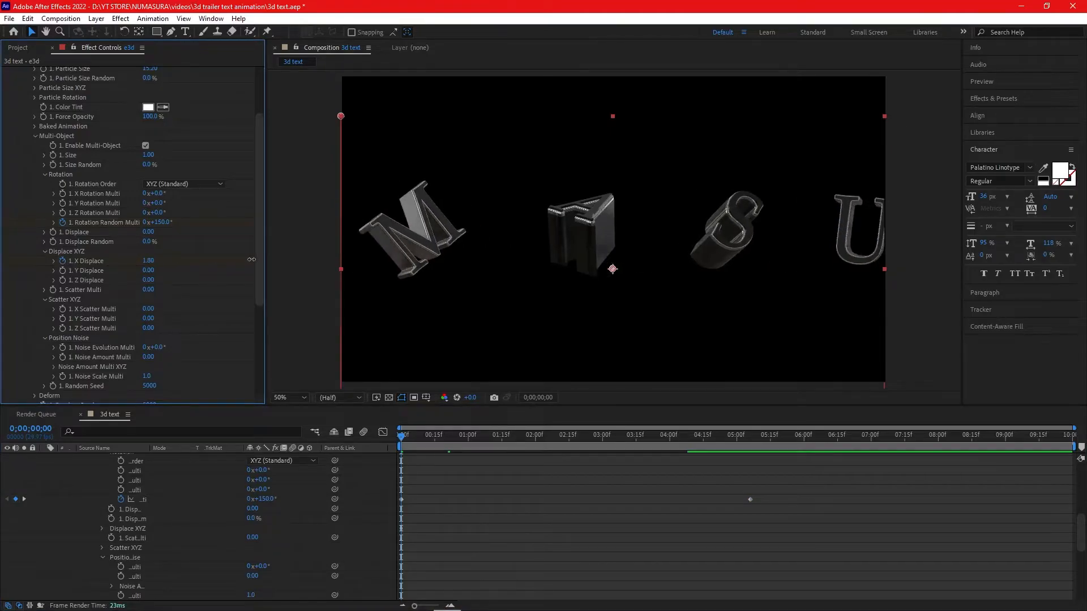
{"action": "mouse_move", "coordinate": [757, 471]}
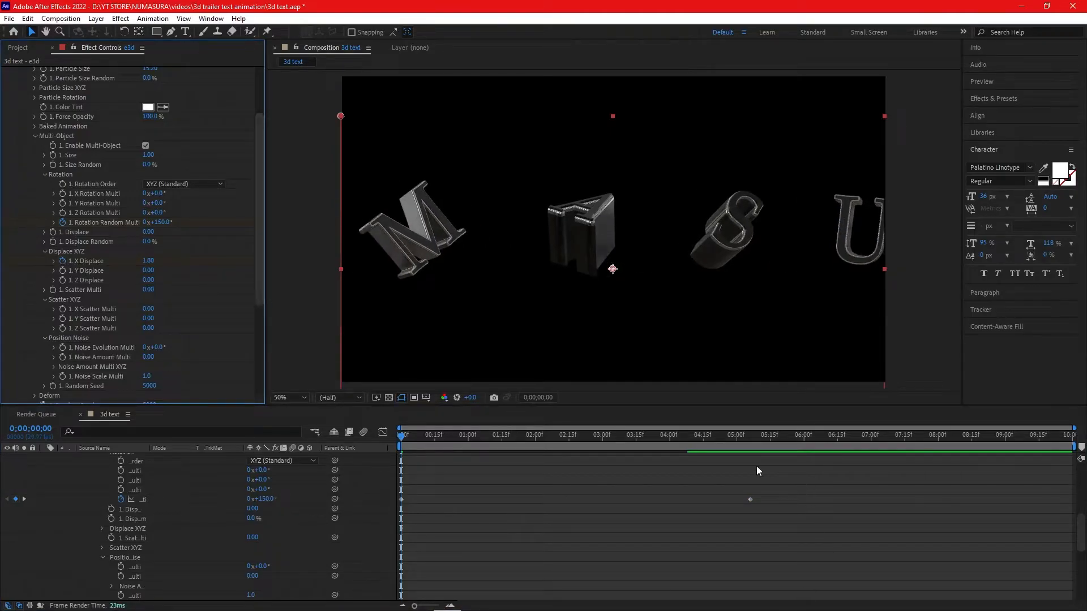
{"action": "left_click", "coordinate": [743, 435]}
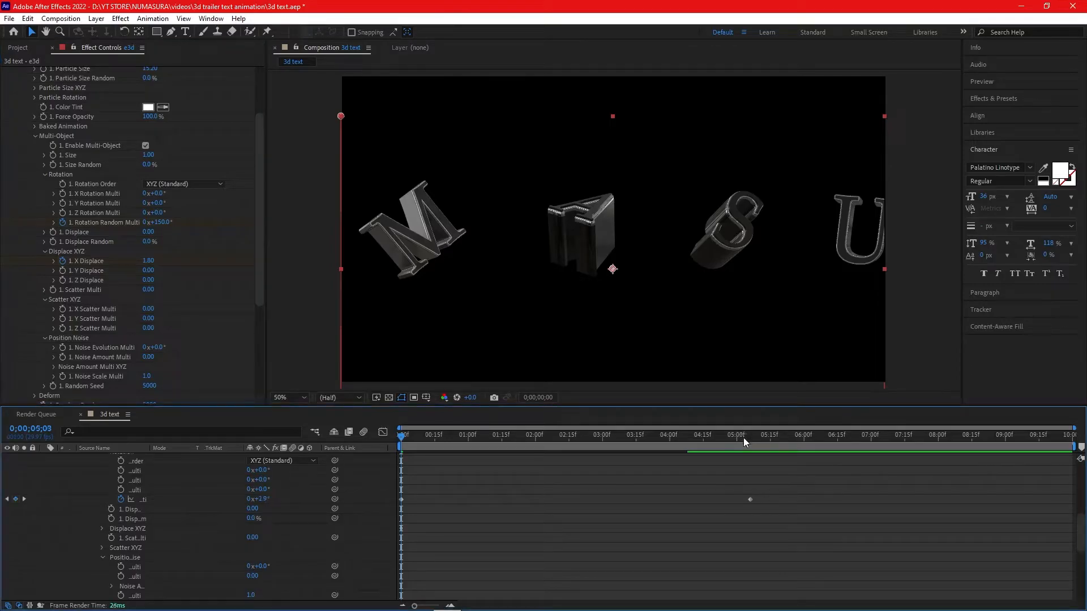
{"action": "left_click", "coordinate": [745, 435]}
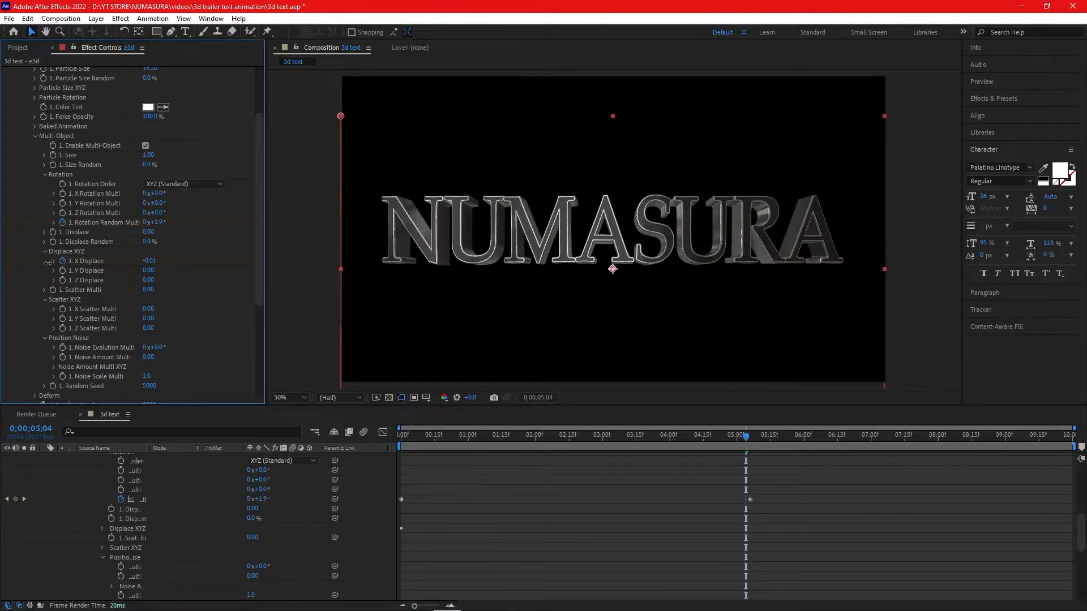
{"action": "left_click", "coordinate": [400, 435]}
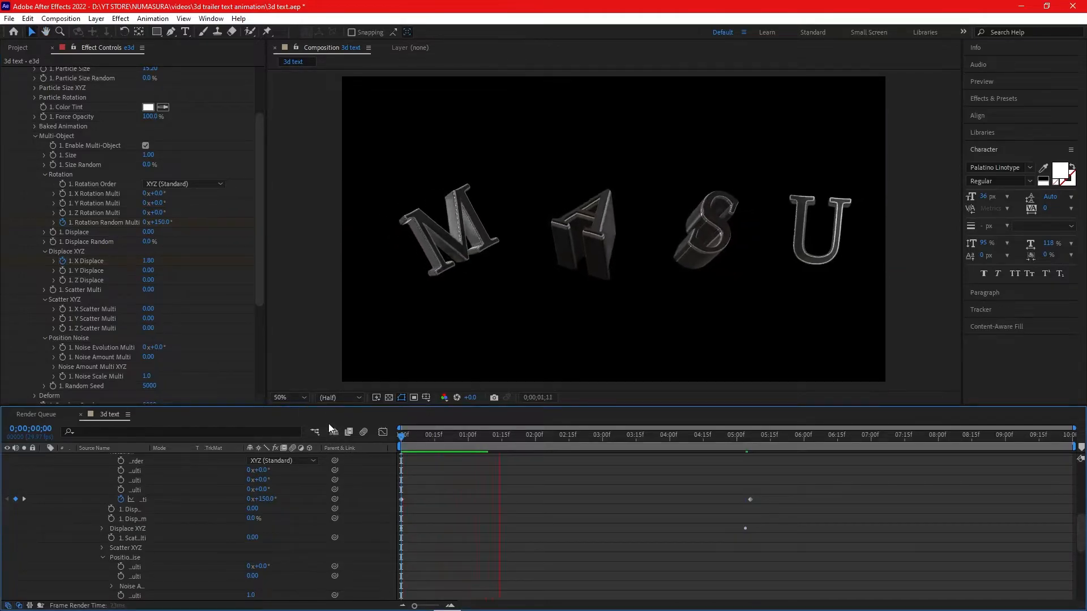
- Move the e3d end keyframes to 2s and ease them with F9
{"action": "left_click", "coordinate": [577, 435]}
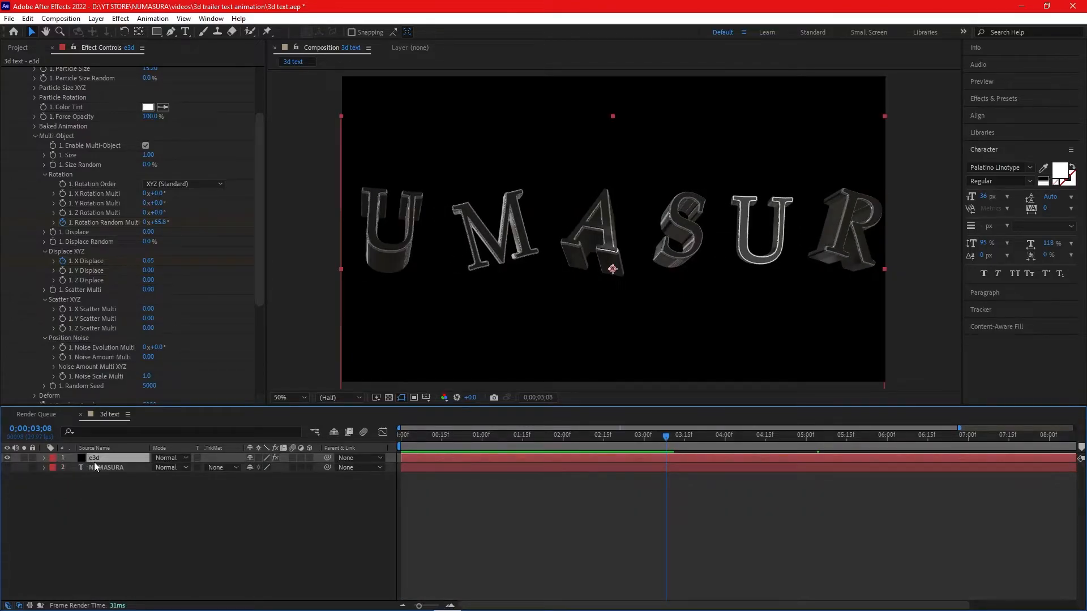
{"action": "left_click", "coordinate": [42, 457]}
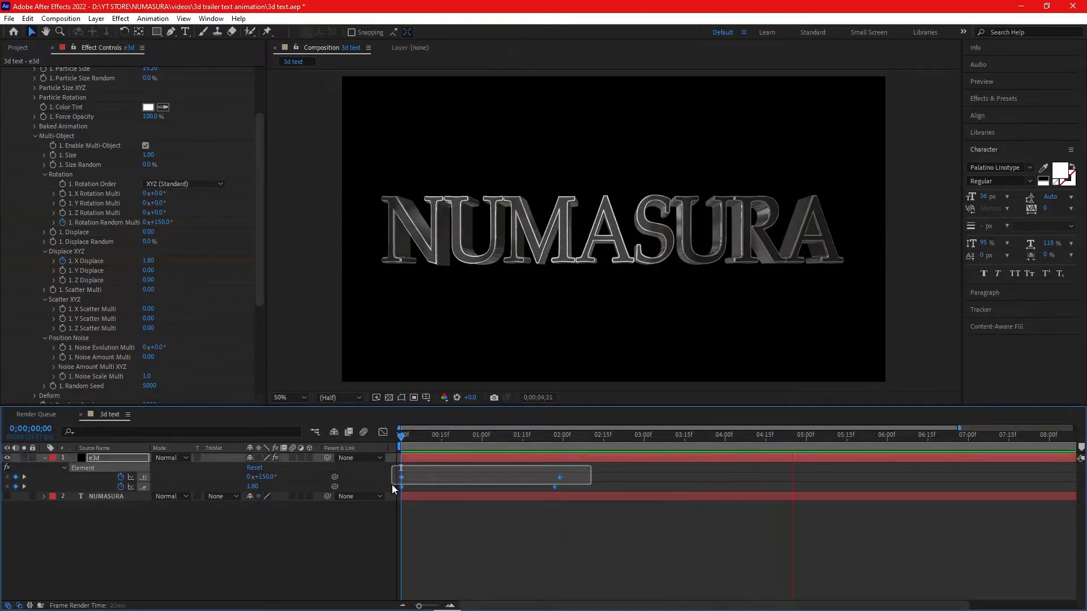
{"action": "key", "text": "f9"}
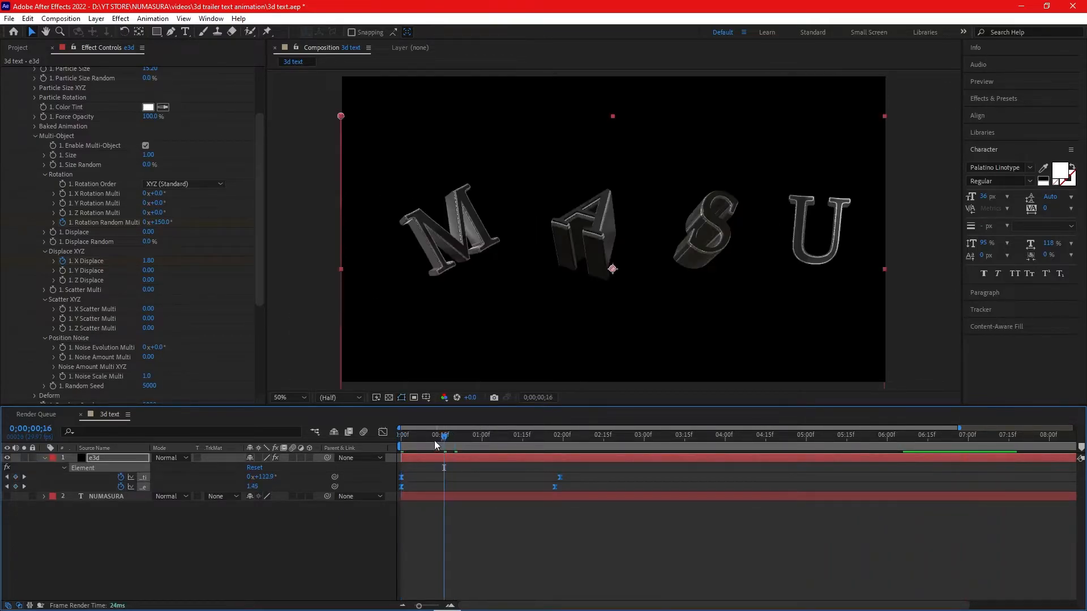
{"action": "left_click", "coordinate": [488, 435]}
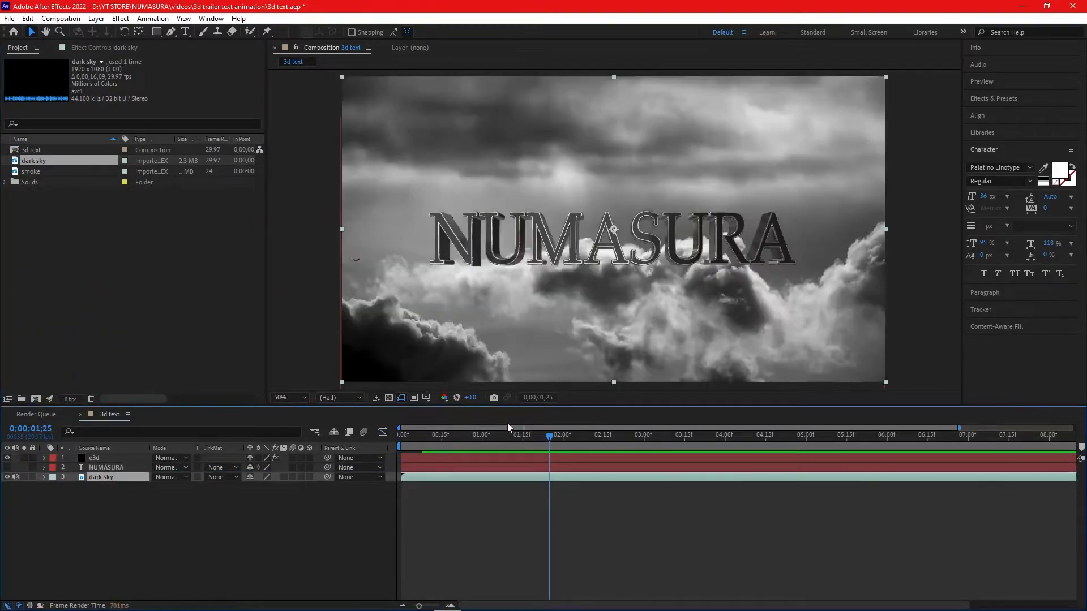
- Set the dark sky oval mask's feather to 600
{"action": "left_click", "coordinate": [416, 435]}
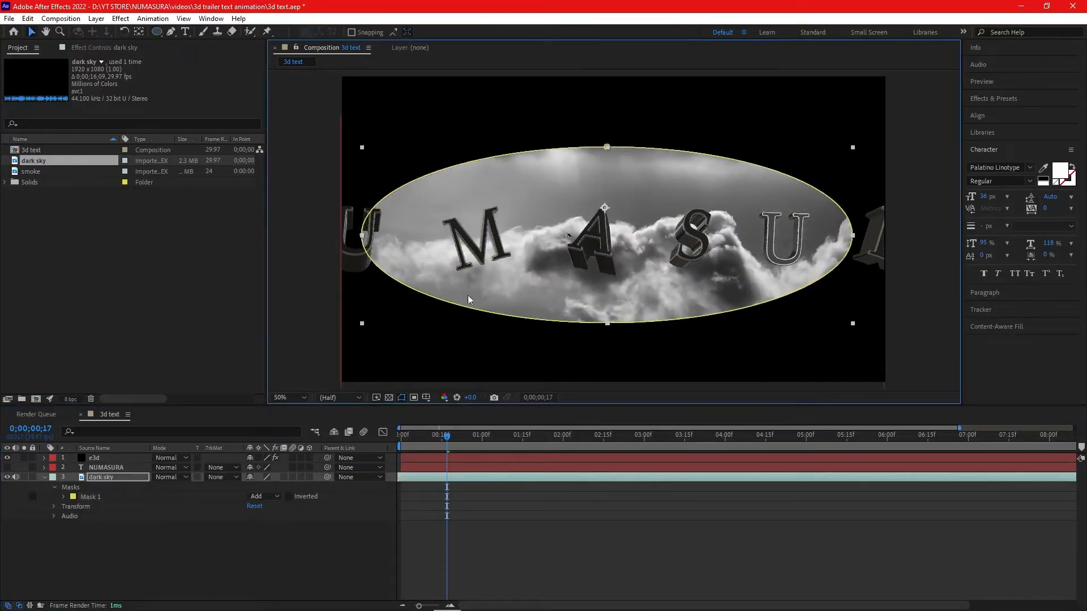
{"action": "left_click", "coordinate": [64, 497]}
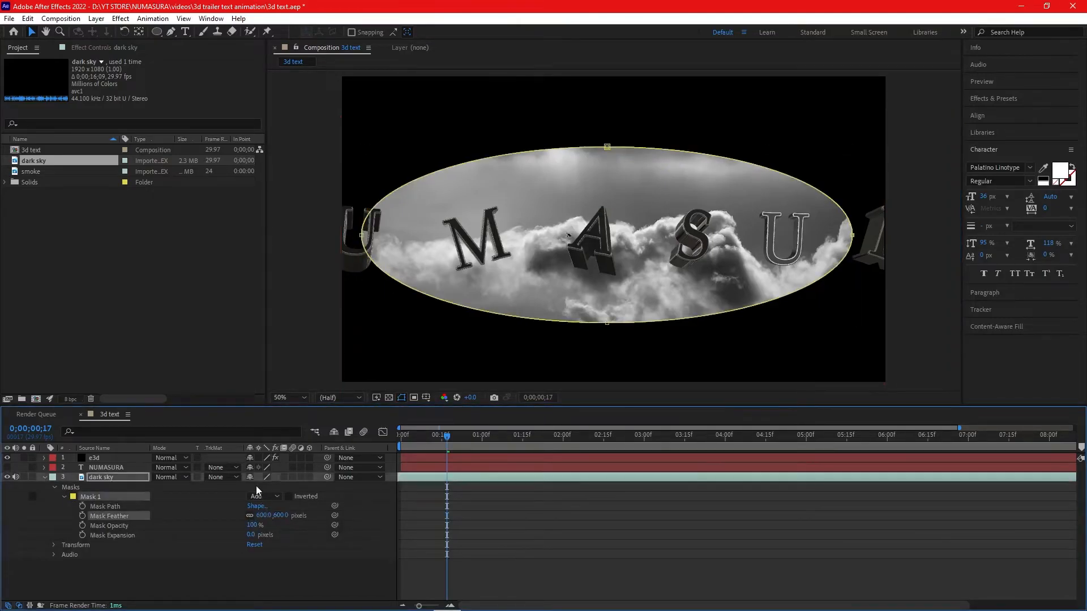
{"action": "left_click", "coordinate": [289, 496]}
{"action": "type", "text": "gau"}
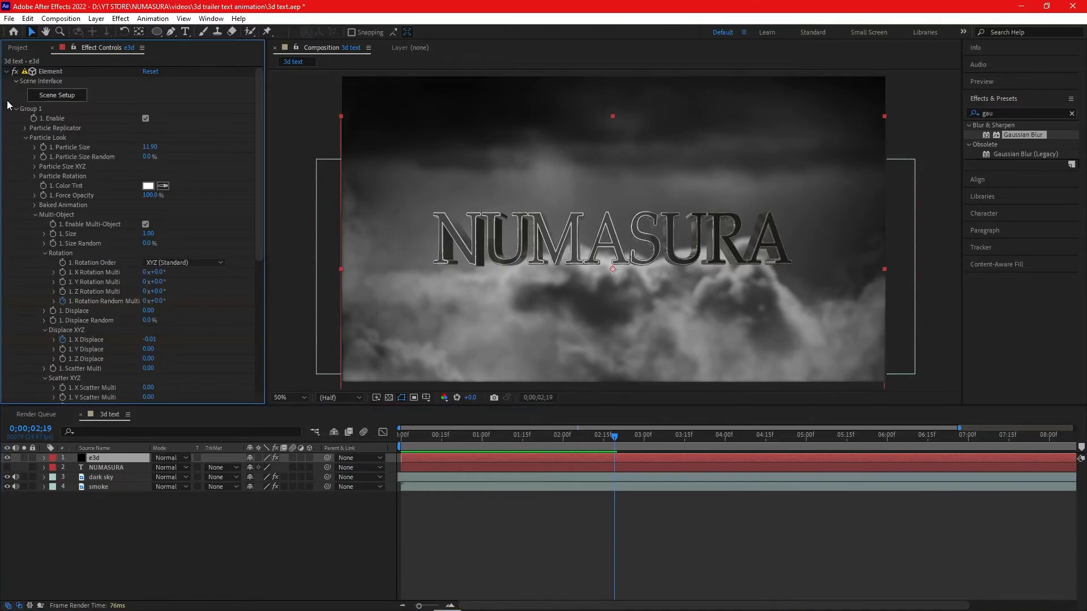
- Pick 360 from Element's Render Settings Add Lighting dropdown
{"action": "scroll", "scroll_direction": "down", "scroll_amount": 3}
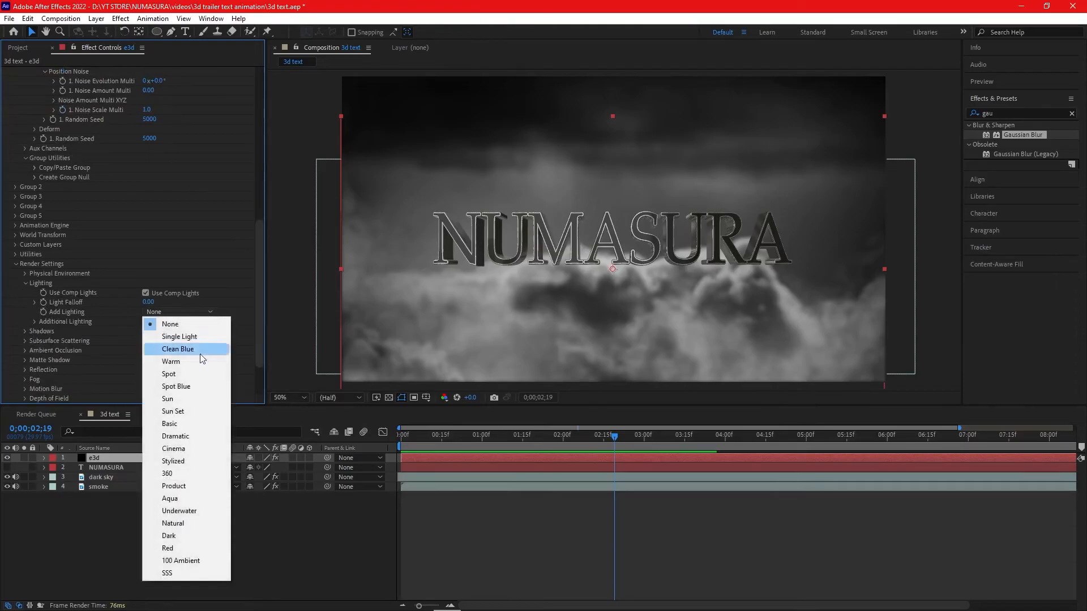
{"action": "left_click", "coordinate": [167, 472]}
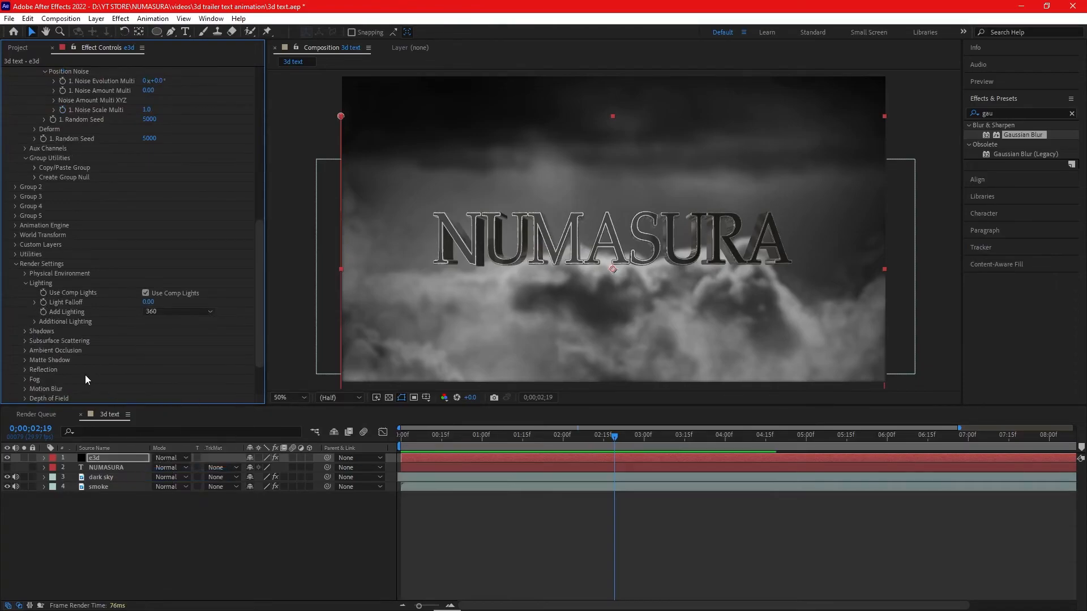